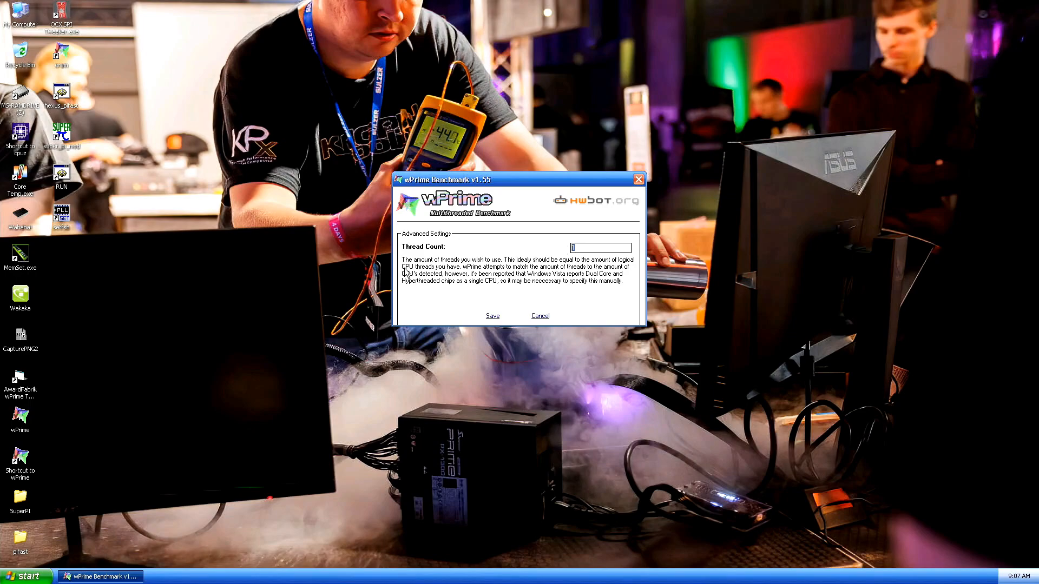
# - Save the 8-thread setting and run the wPrime 32M benchmark
pyautogui.click(539, 315)
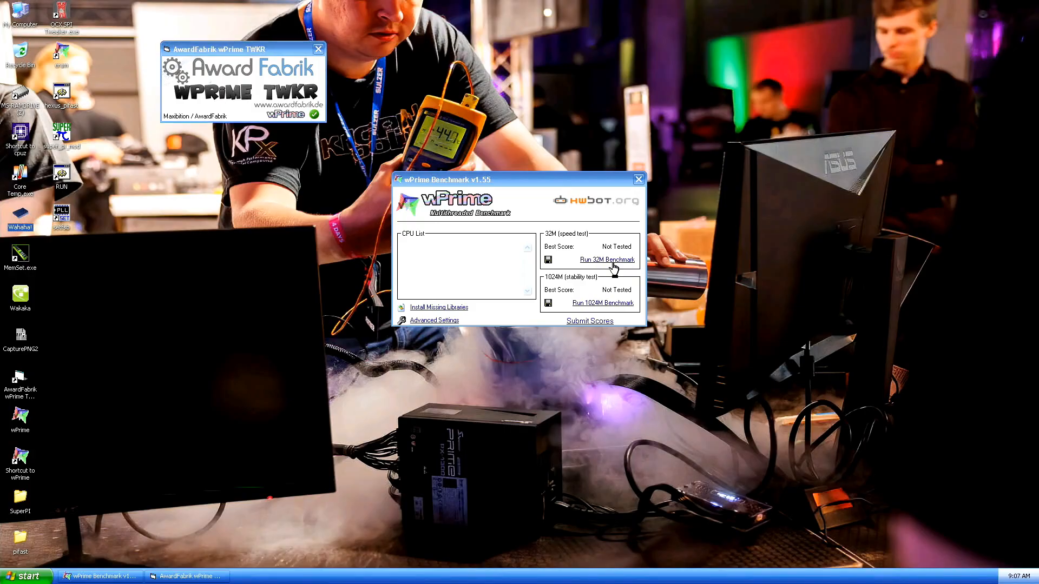
pyautogui.click(607, 259)
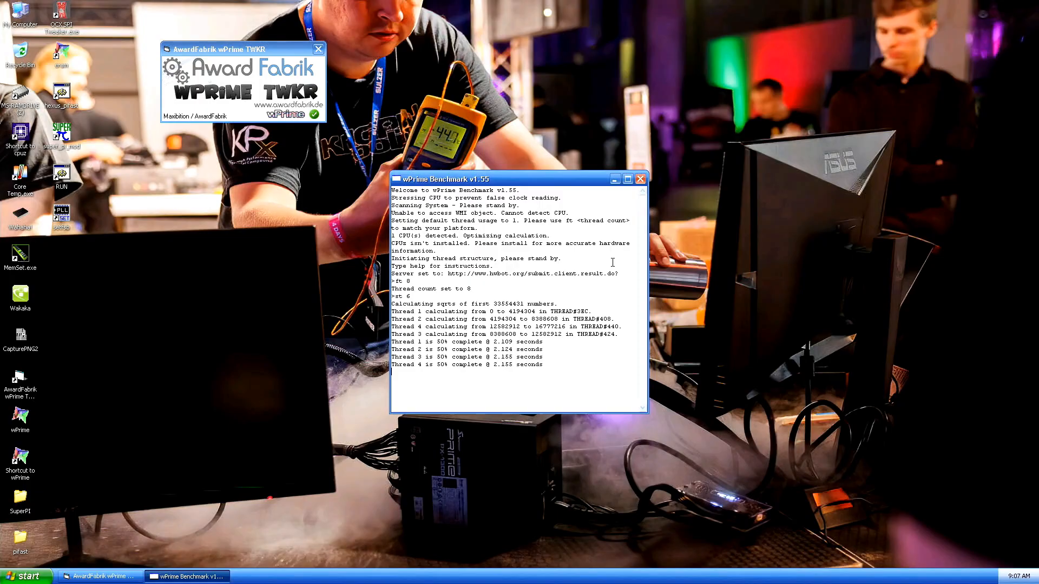
pyautogui.scroll(-3)
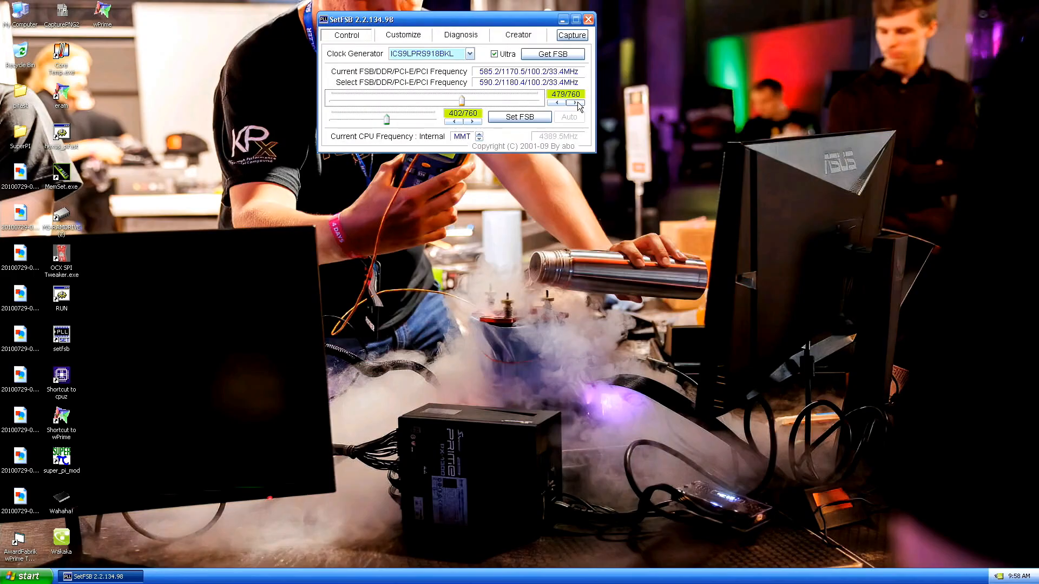
# - Raise the bus to 591 MHz in SetFSB and close the tuning window
pyautogui.click(558, 104)
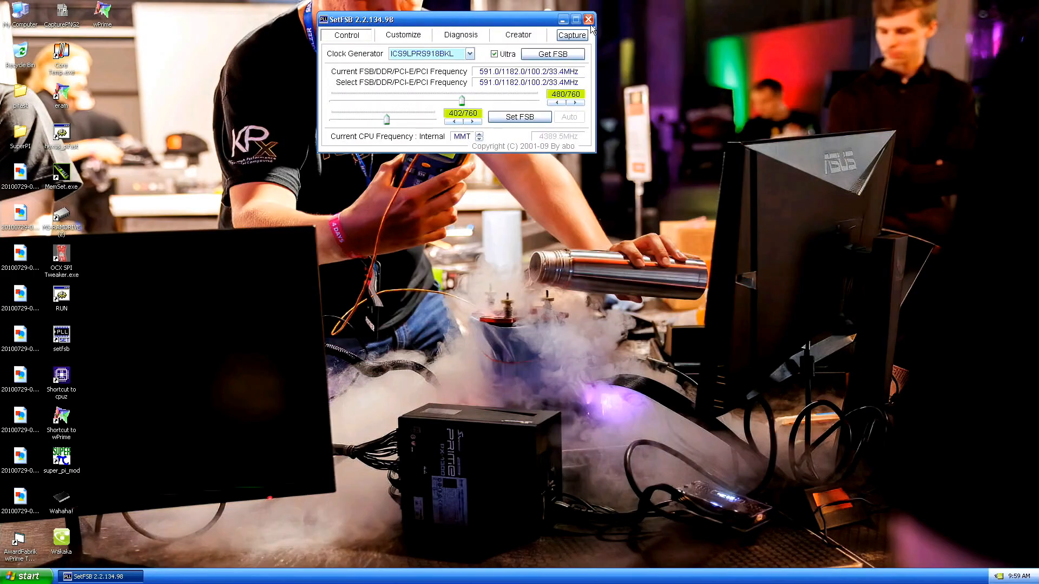
pyautogui.click(586, 20)
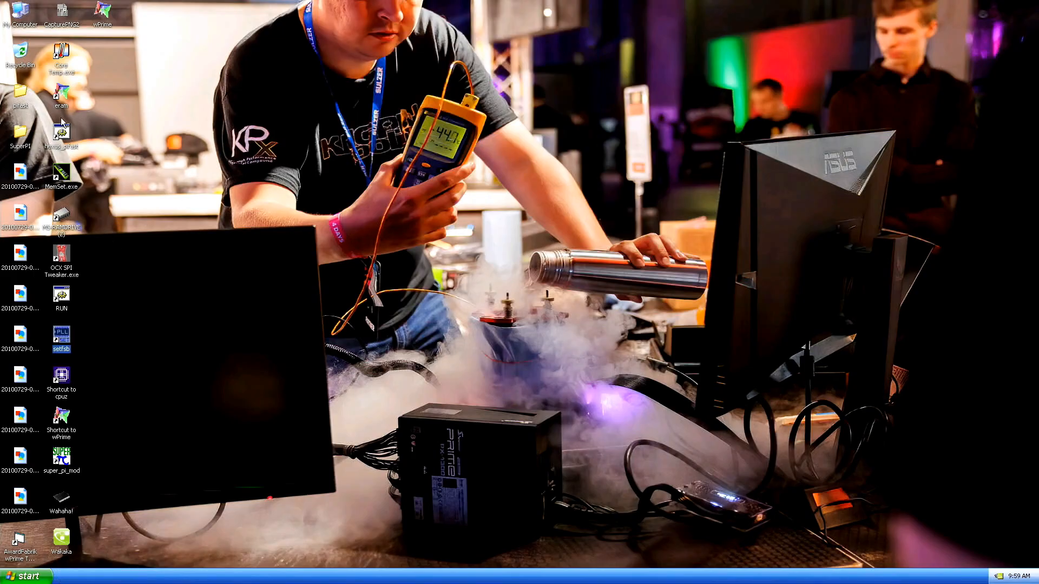
# - Relaunch wPrime and run the 32M benchmark, scoring 8.421 sec at 591 MHz
pyautogui.doubleClick(102, 11)
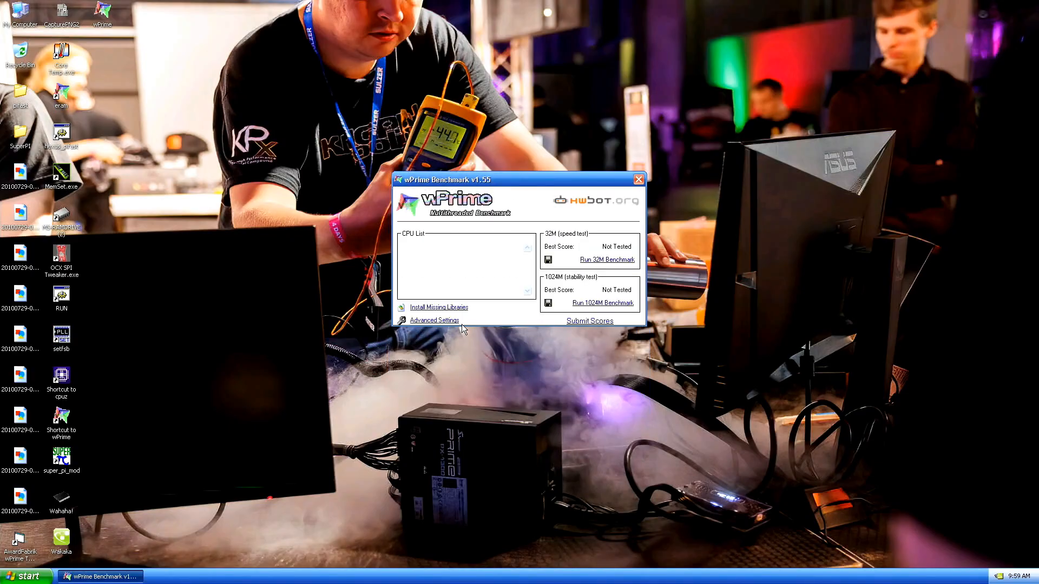
pyautogui.moveTo(568, 171)
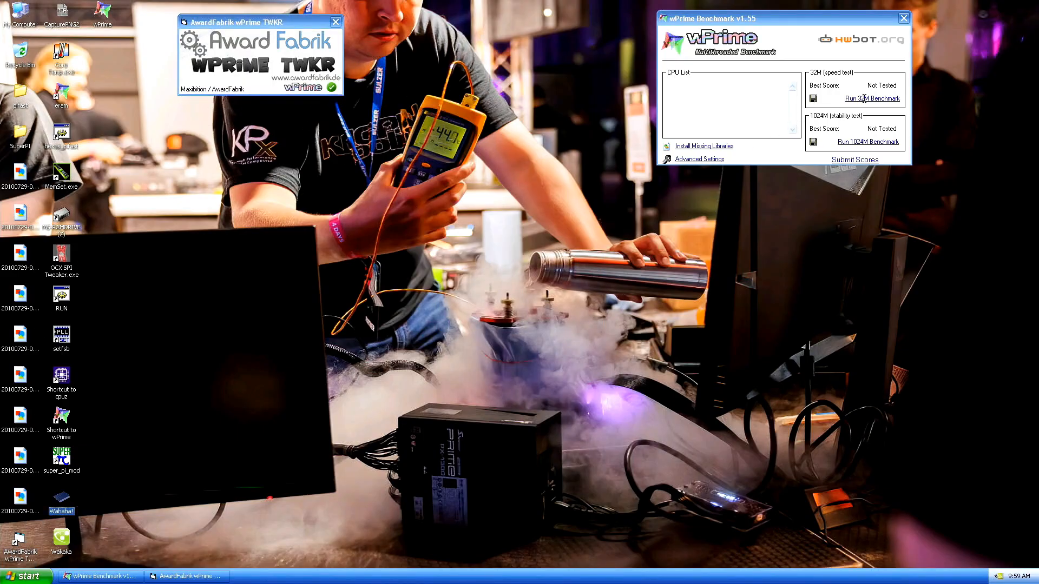
pyautogui.click(872, 99)
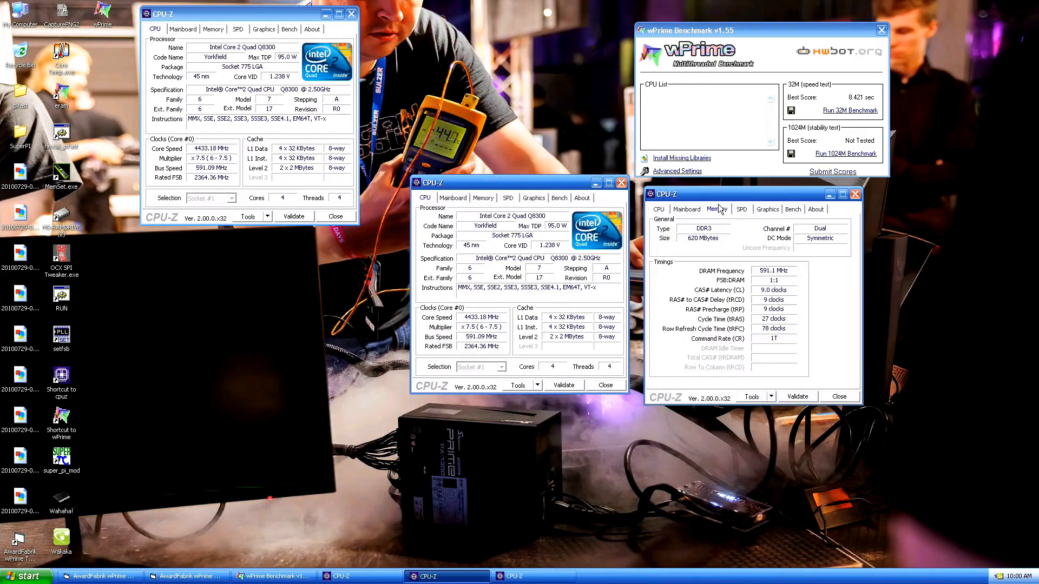
# - Show the CPU-Z memory timings, then close the memory window before the PiFast run
pyautogui.click(452, 196)
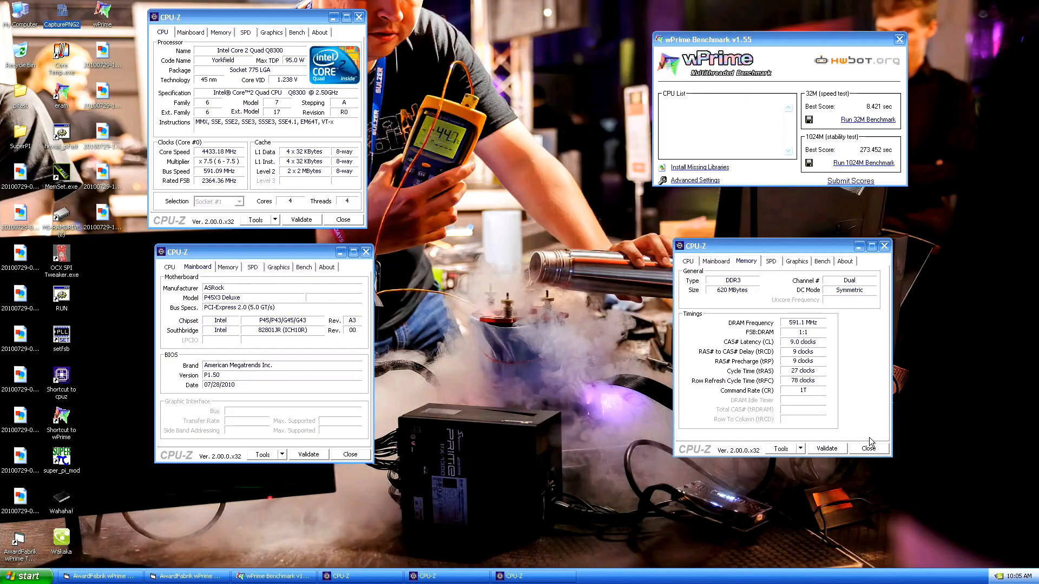
pyautogui.click(883, 246)
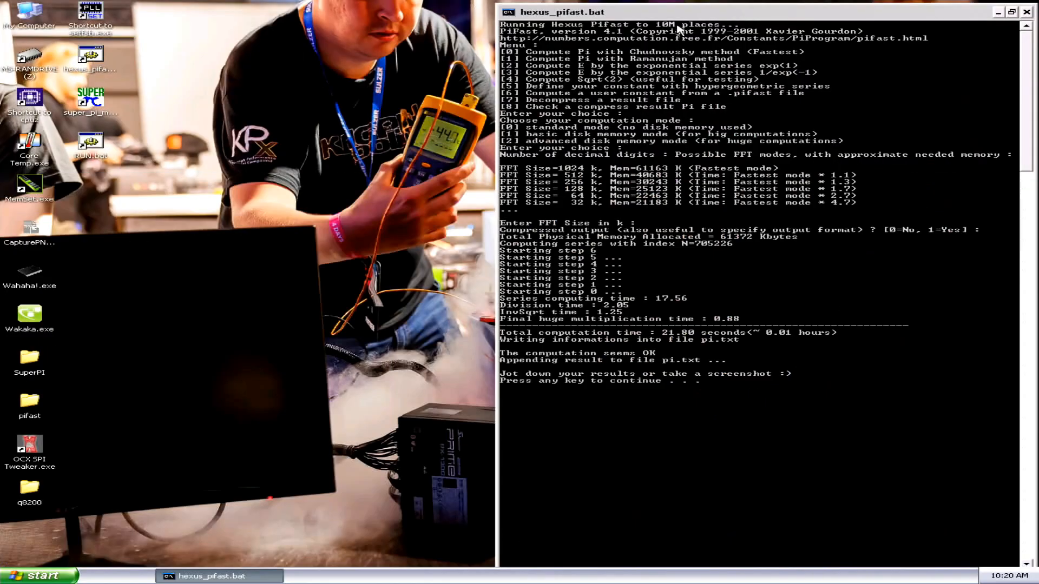
# - Launch Super PI from the desktop after the PiFast result
pyautogui.doubleClick(29, 102)
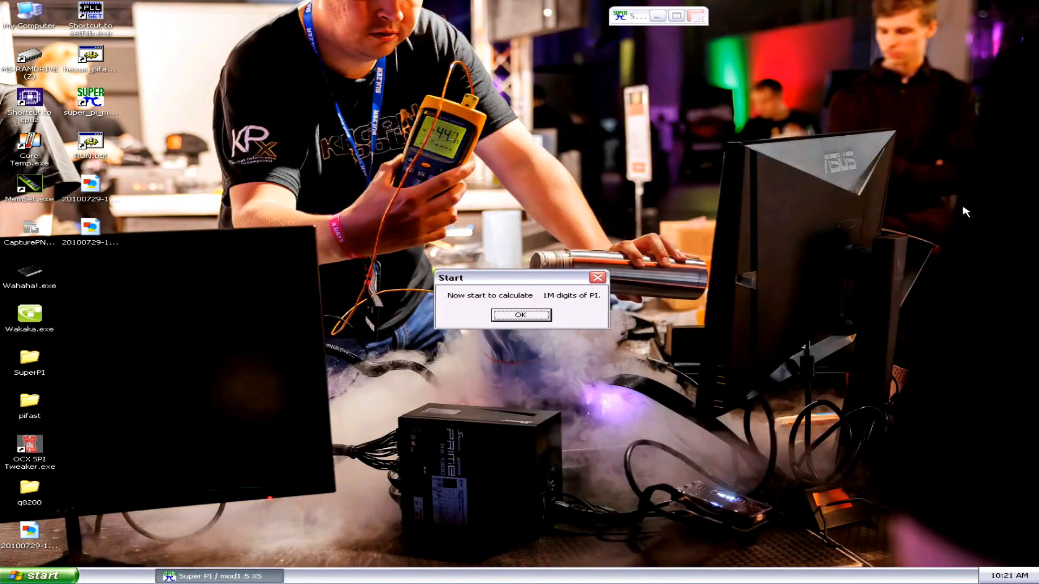
pyautogui.moveTo(899, 199)
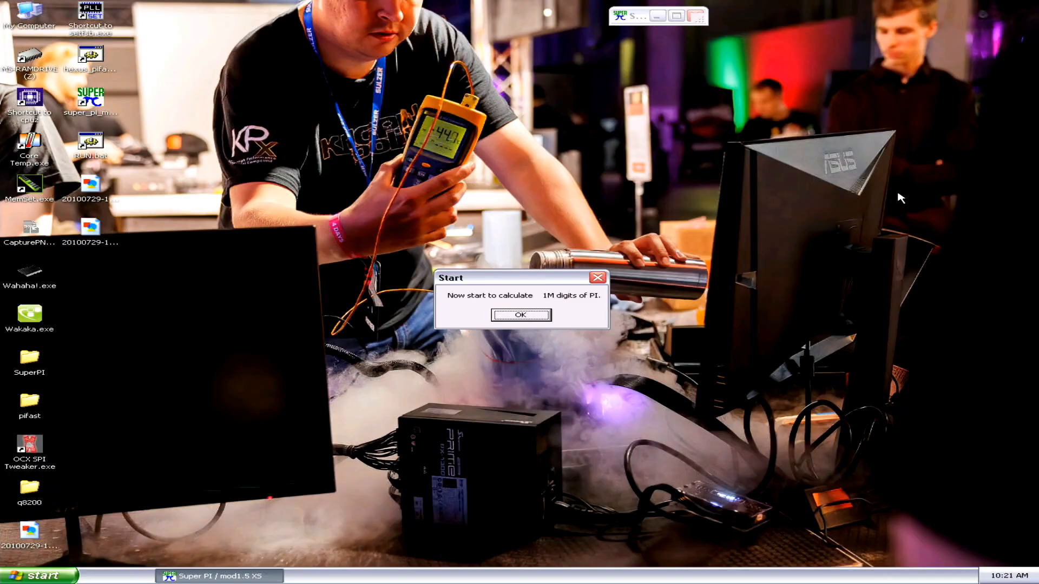
# - Start the Super PI 1M calculation, finishing at 11.609 s
pyautogui.click(521, 315)
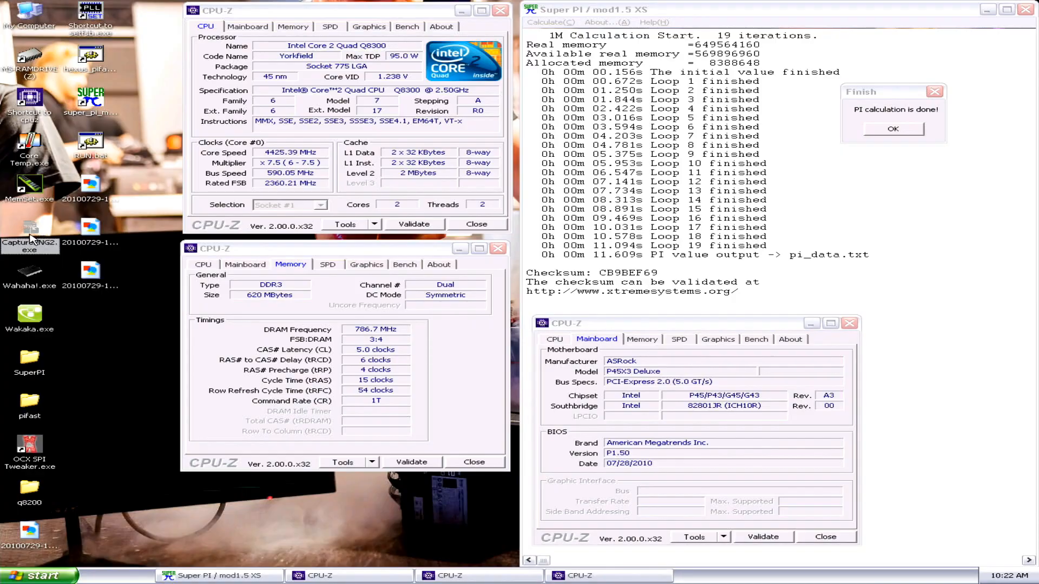
pyautogui.moveTo(849, 324)
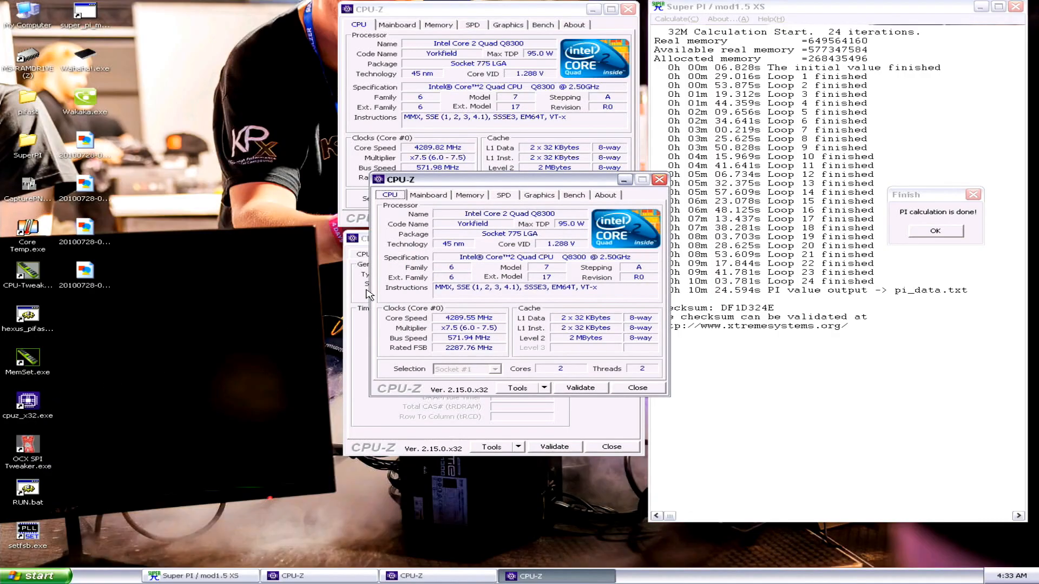
# - Bring the CPU-Z memory timings window forward beside the 32M result
pyautogui.click(428, 195)
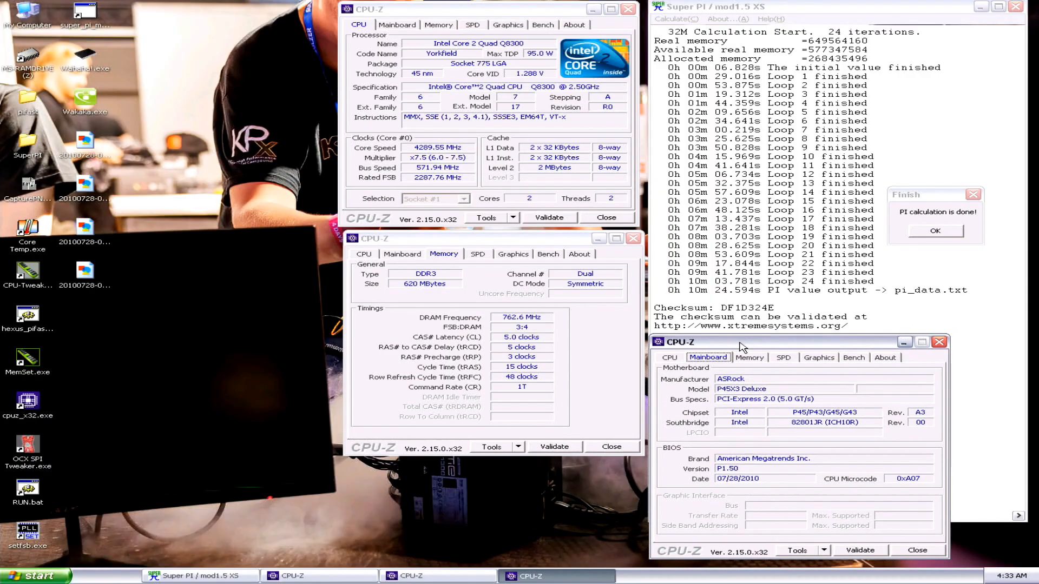
pyautogui.moveTo(34, 204)
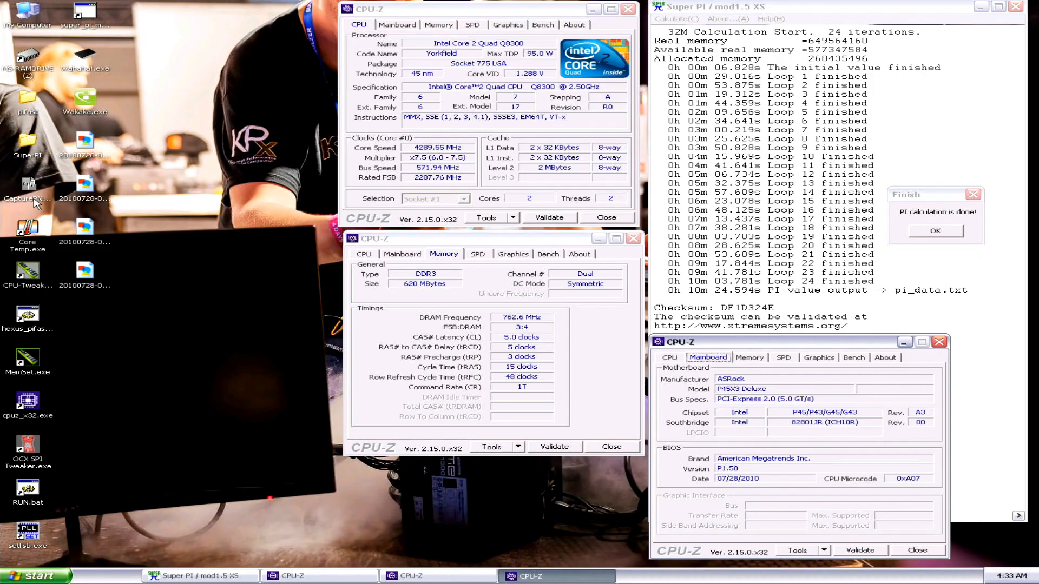